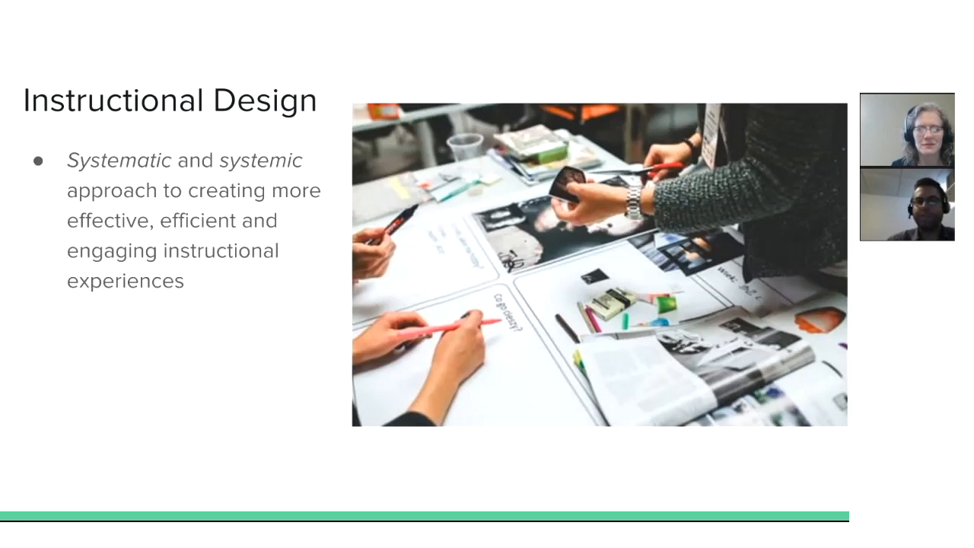
Step: Advance the slideshow through the Analyze slide toward the Implement phase slide
key(Right)
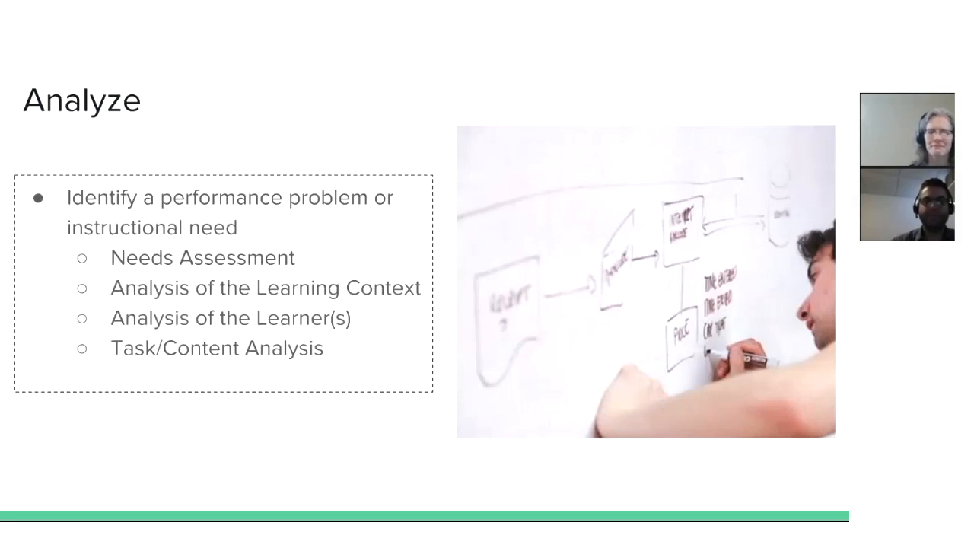
key(Right)
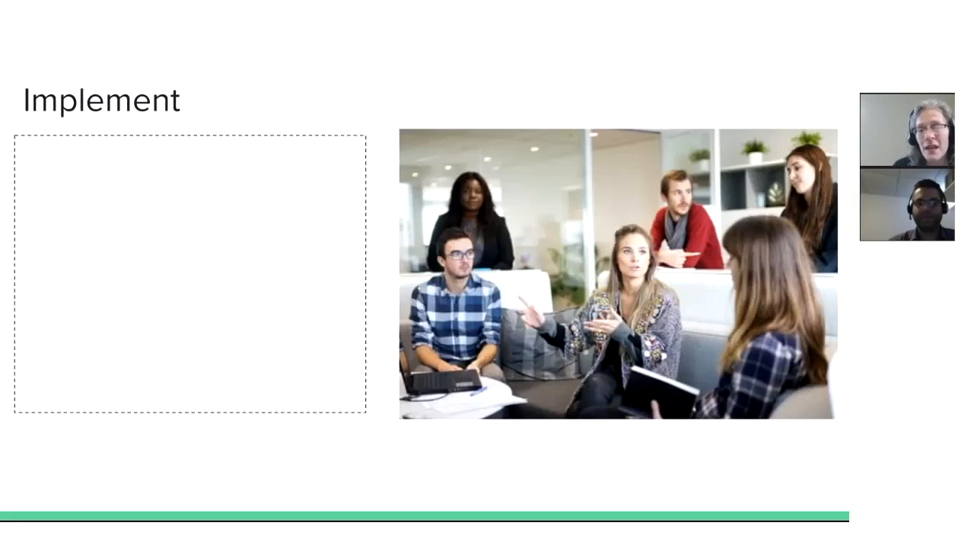
Step: Add the text 'Deliver the instruction' to the Implement slide's text box
text(Deliver the instruction)
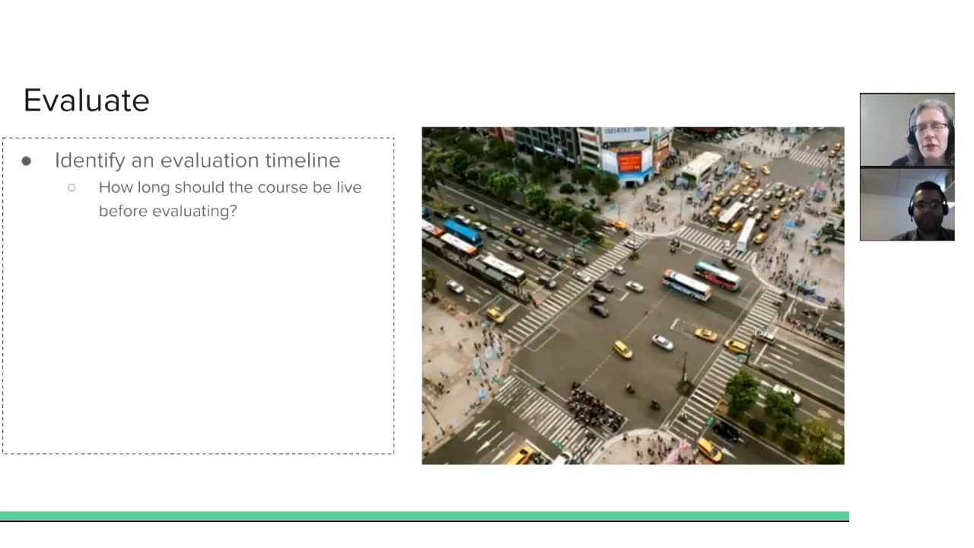
Step: Reveal the next two evaluation timeline questions under 'Identify an evaluation timeline'
key(right)
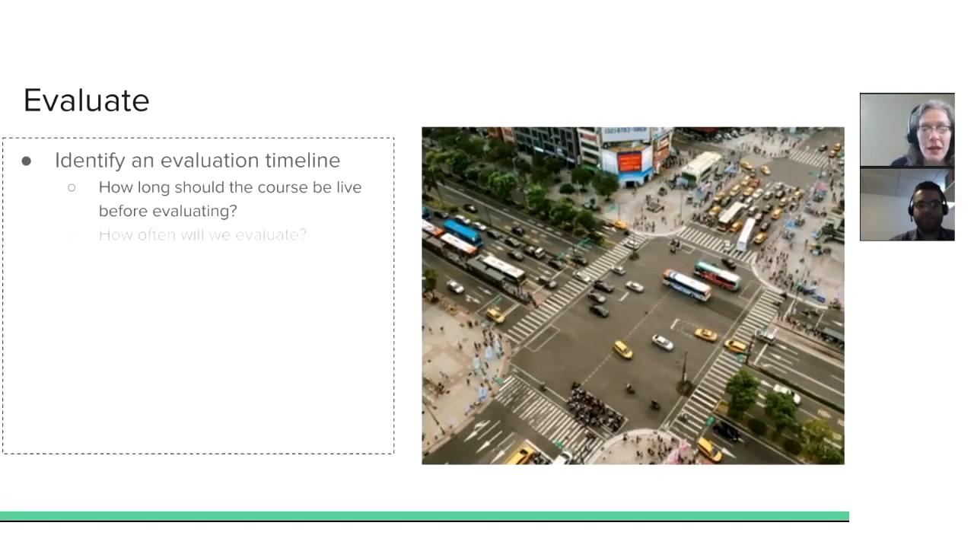
key(right)
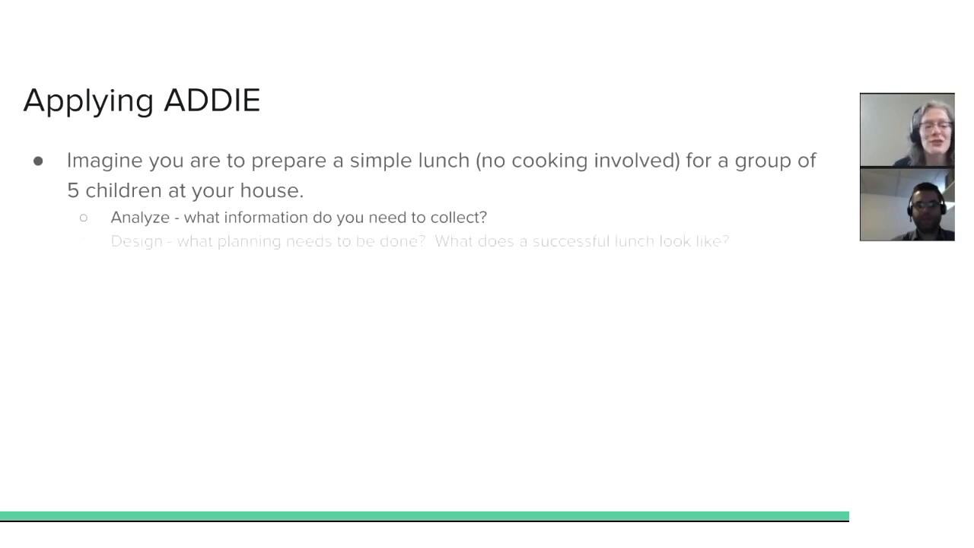
Step: Reveal the next prompt of the Applying ADDIE lunch-for-five-children example
key(Right)
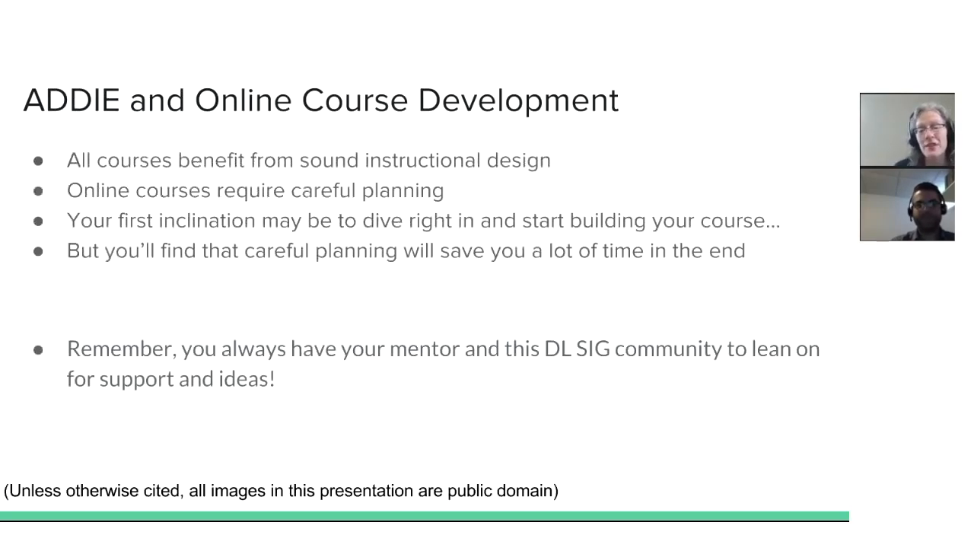